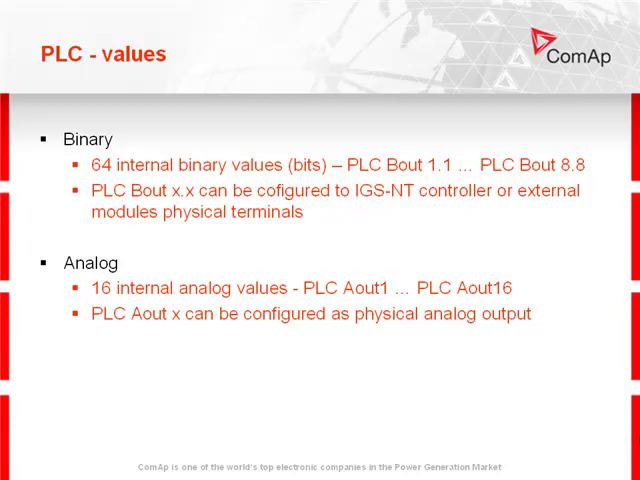
Step: Advance past the 'PLC - values' slide in the presentation
{"action": "key", "text": "right"}
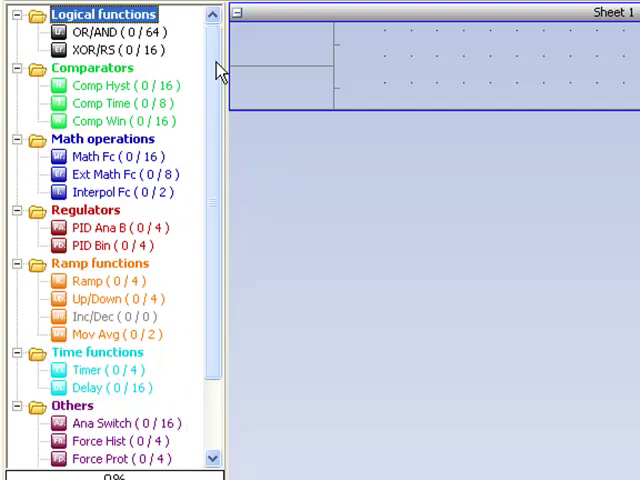
Step: Switch to the PLC Editor and pick an OR/AND block from the Logical functions palette
{"action": "left_click", "coordinate": [100, 32]}
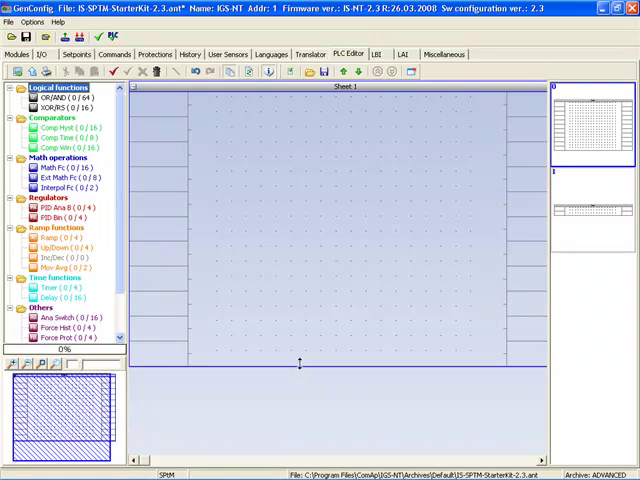
{"action": "left_click", "coordinate": [48, 96]}
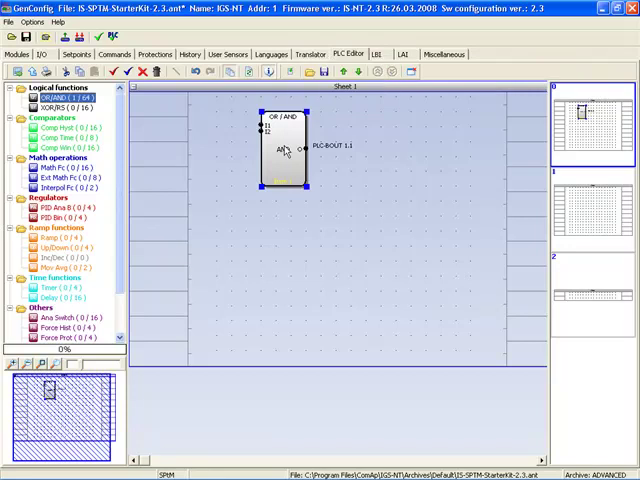
Step: Configure the first OR/AND block with three binary inputs and its function type, result on PLC-BOUT 1.1
{"action": "double_click", "coordinate": [284, 150]}
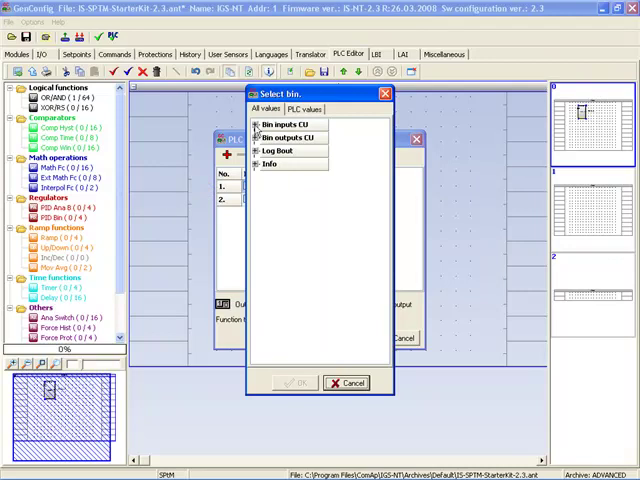
{"action": "left_click", "coordinate": [288, 122]}
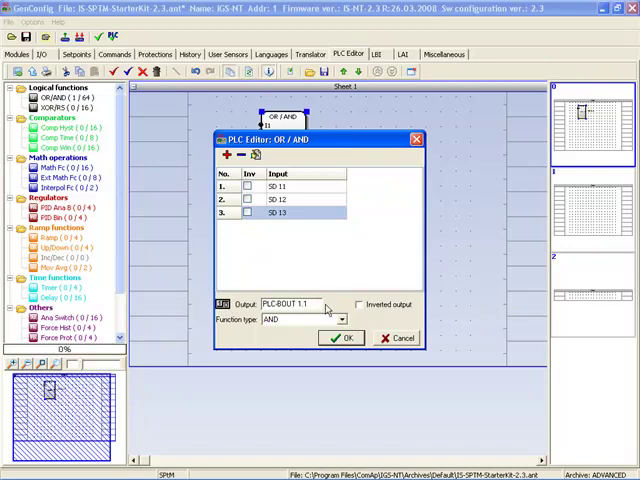
{"action": "left_click", "coordinate": [360, 304]}
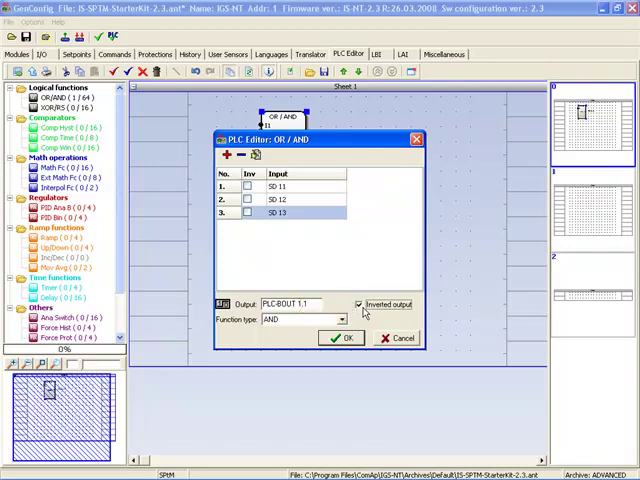
{"action": "left_click", "coordinate": [360, 304]}
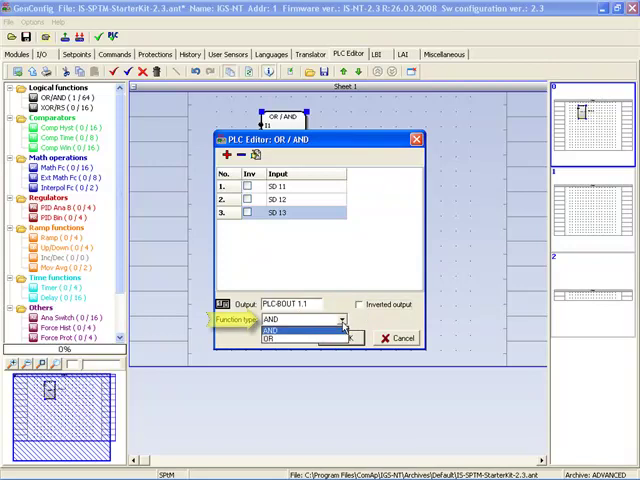
{"action": "left_click", "coordinate": [268, 338]}
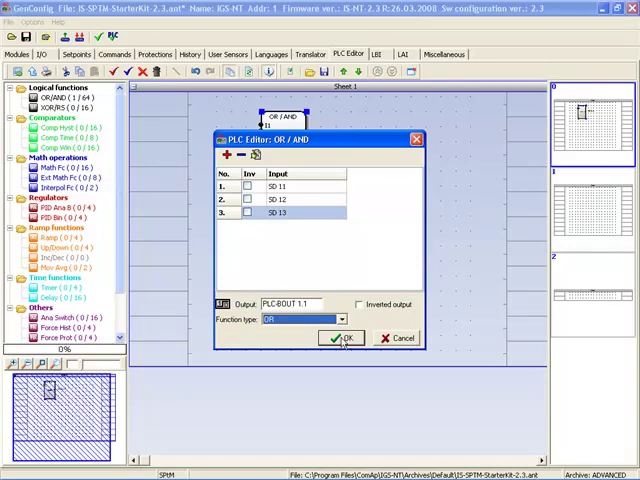
{"action": "mouse_move", "coordinate": [344, 340]}
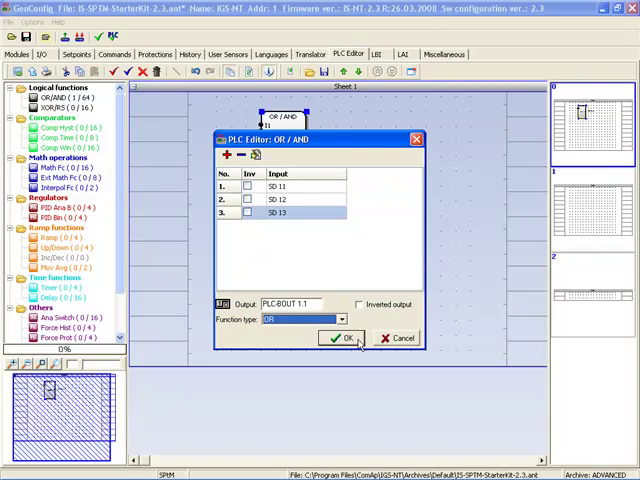
{"action": "left_click", "coordinate": [340, 338]}
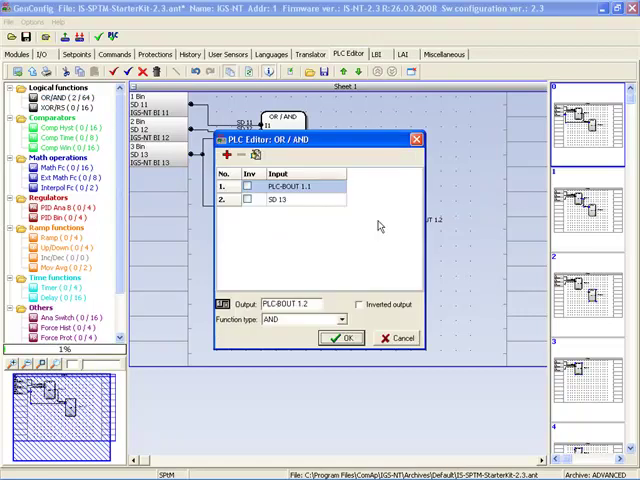
{"action": "mouse_move", "coordinate": [228, 156]}
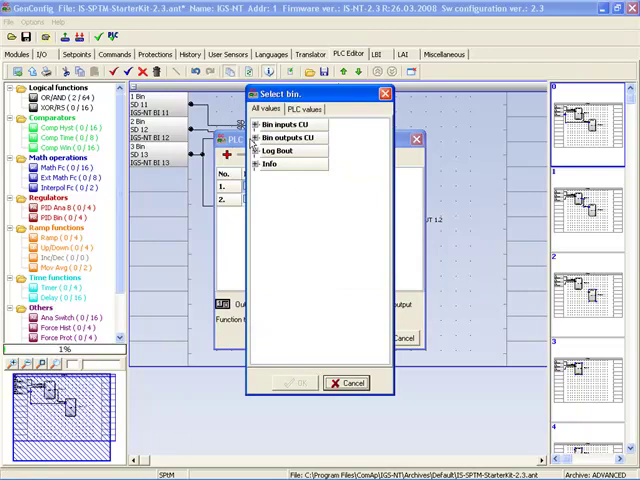
Step: Configure the second block from PLC-BOUT 1.1 and two binary inputs with an inverted result PLC-BOUT 1.2
{"action": "left_click", "coordinate": [258, 124]}
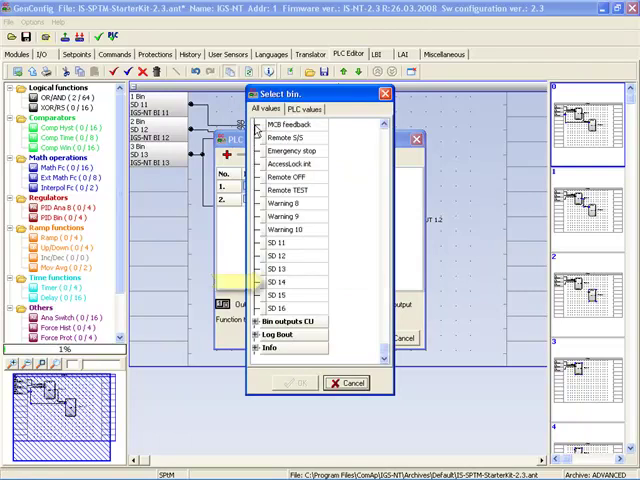
{"action": "left_click", "coordinate": [288, 284]}
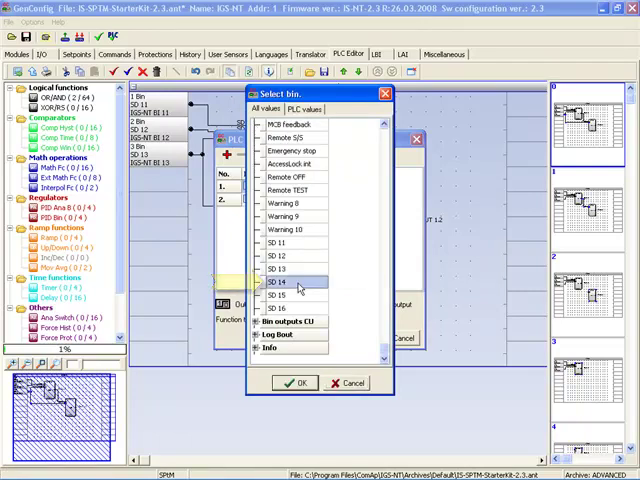
{"action": "left_click", "coordinate": [294, 382]}
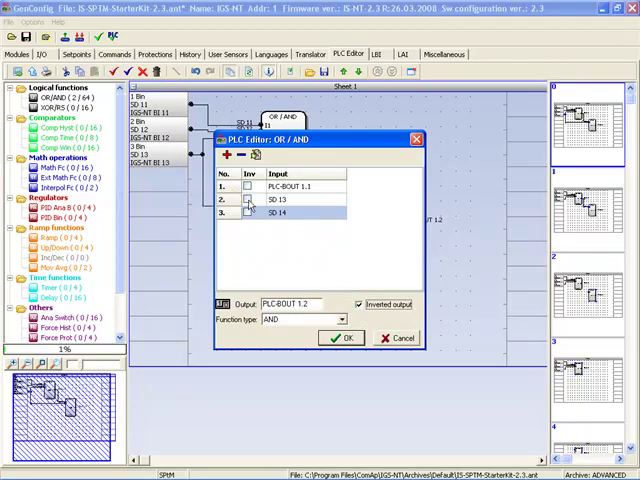
{"action": "left_click", "coordinate": [246, 200]}
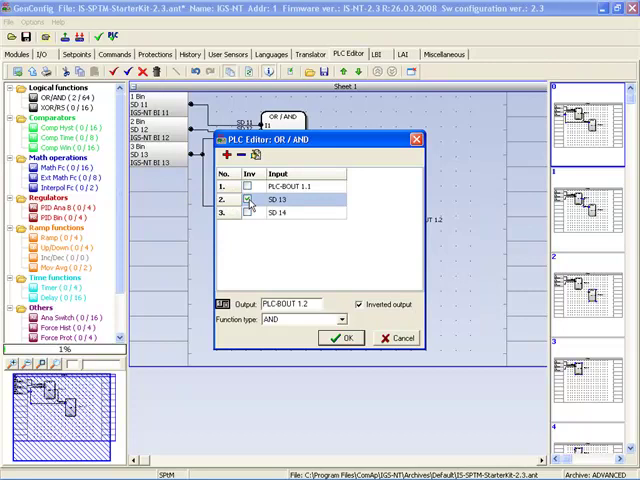
{"action": "left_click", "coordinate": [246, 200]}
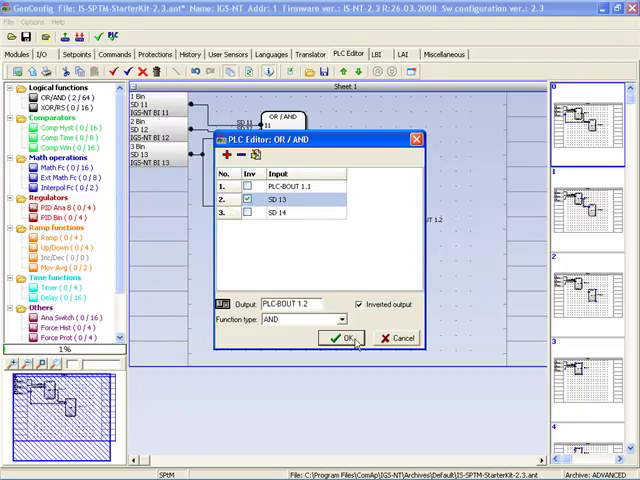
{"action": "left_click", "coordinate": [340, 338]}
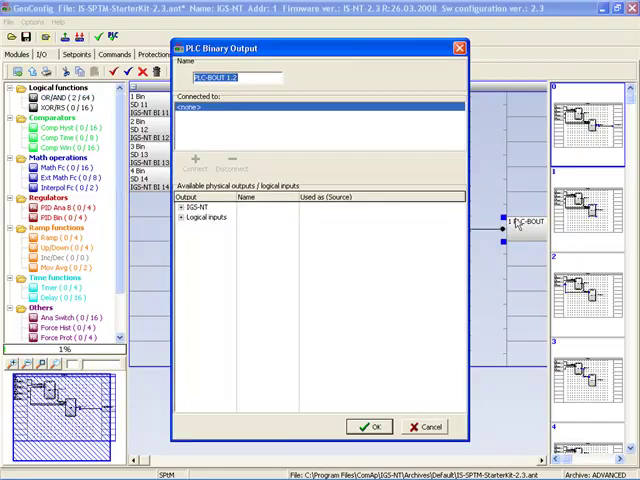
Step: Confirm the binary output element fed by PLC-BOUT 1.2
{"action": "left_click", "coordinate": [368, 426]}
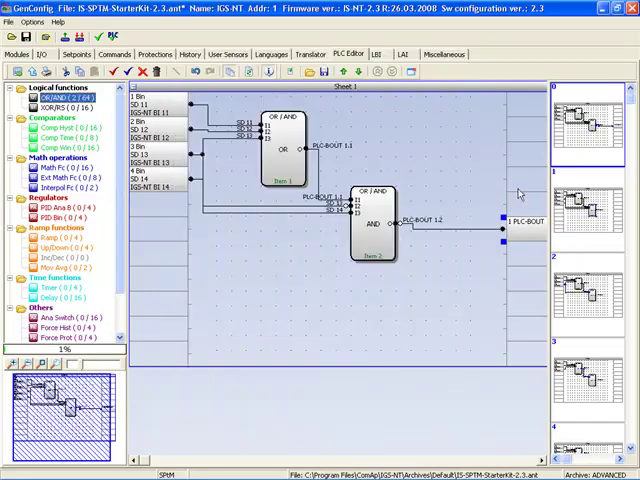
{"action": "mouse_move", "coordinate": [528, 232]}
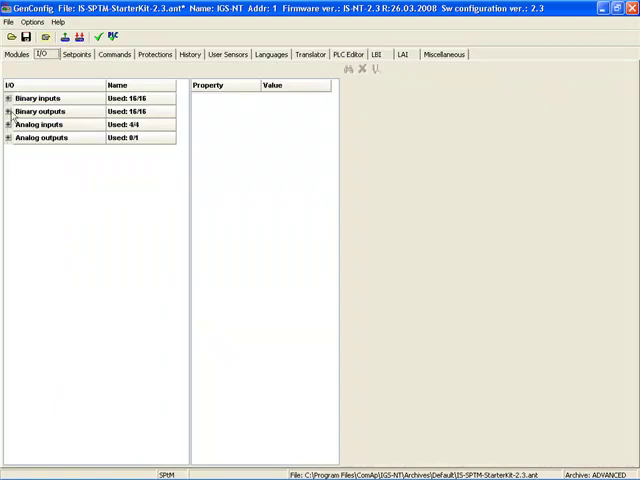
Step: Expand the Binary outputs list to show BO11 sourced from PLC-BOUT 1.2
{"action": "left_click", "coordinate": [8, 112]}
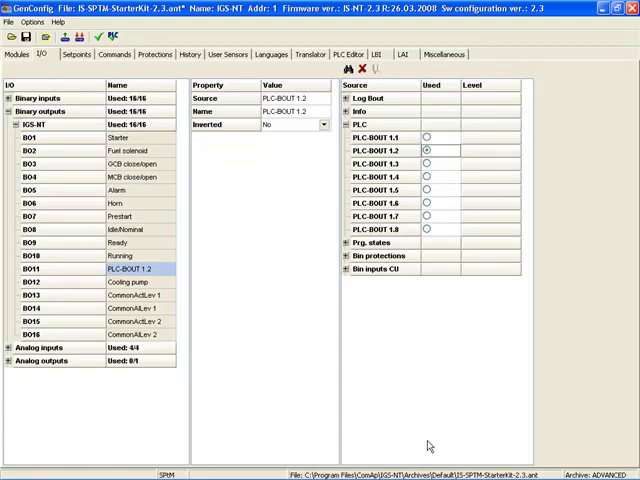
{"action": "mouse_move", "coordinate": [424, 438]}
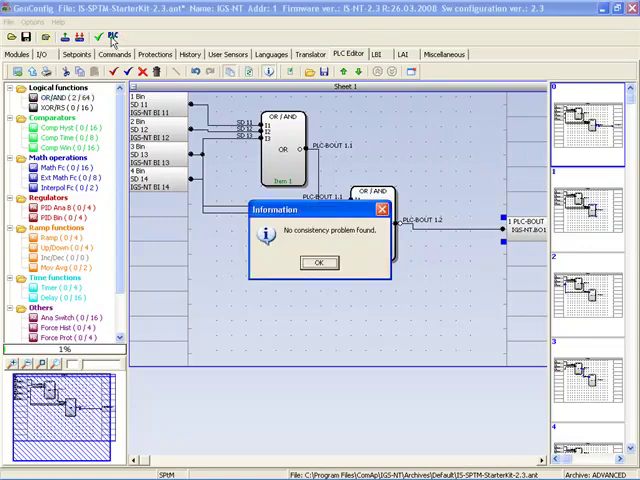
Step: Acknowledge the no-problems consistency result and the unassigned PLC input warning
{"action": "left_click", "coordinate": [316, 262]}
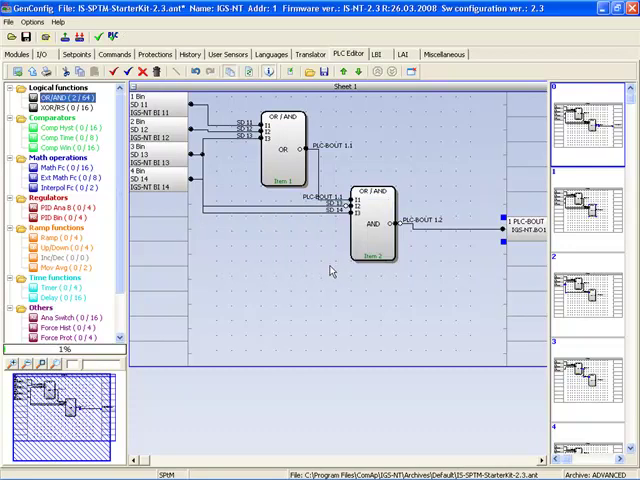
{"action": "mouse_move", "coordinate": [332, 268]}
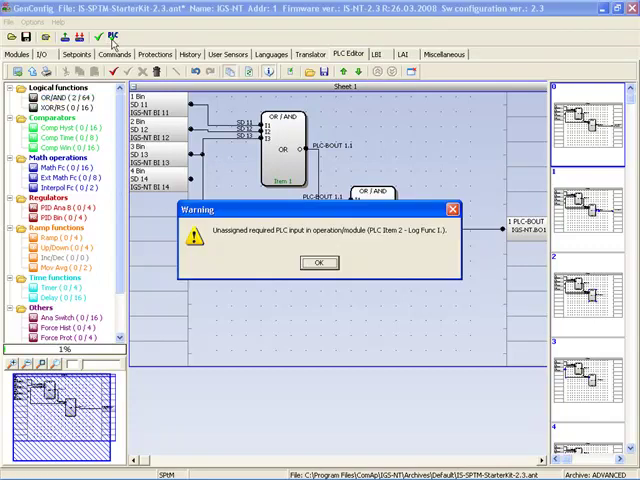
{"action": "mouse_move", "coordinate": [114, 44]}
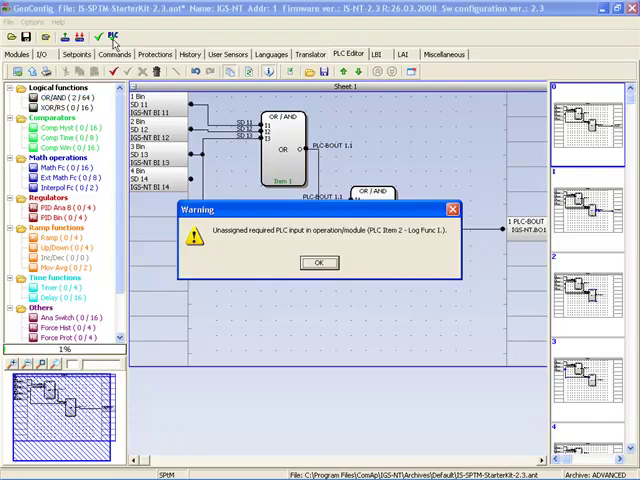
{"action": "left_click", "coordinate": [318, 262]}
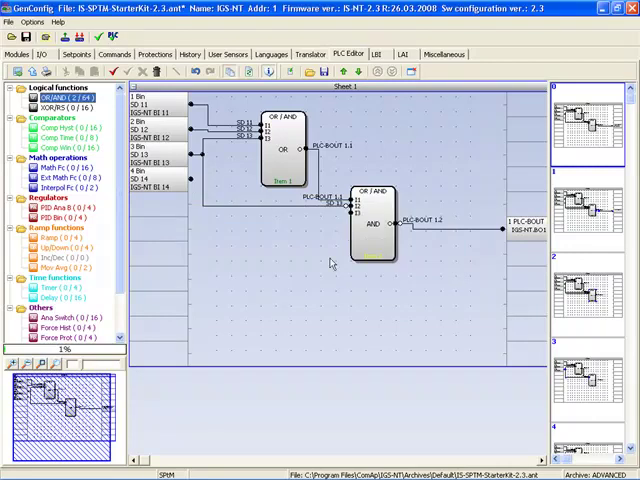